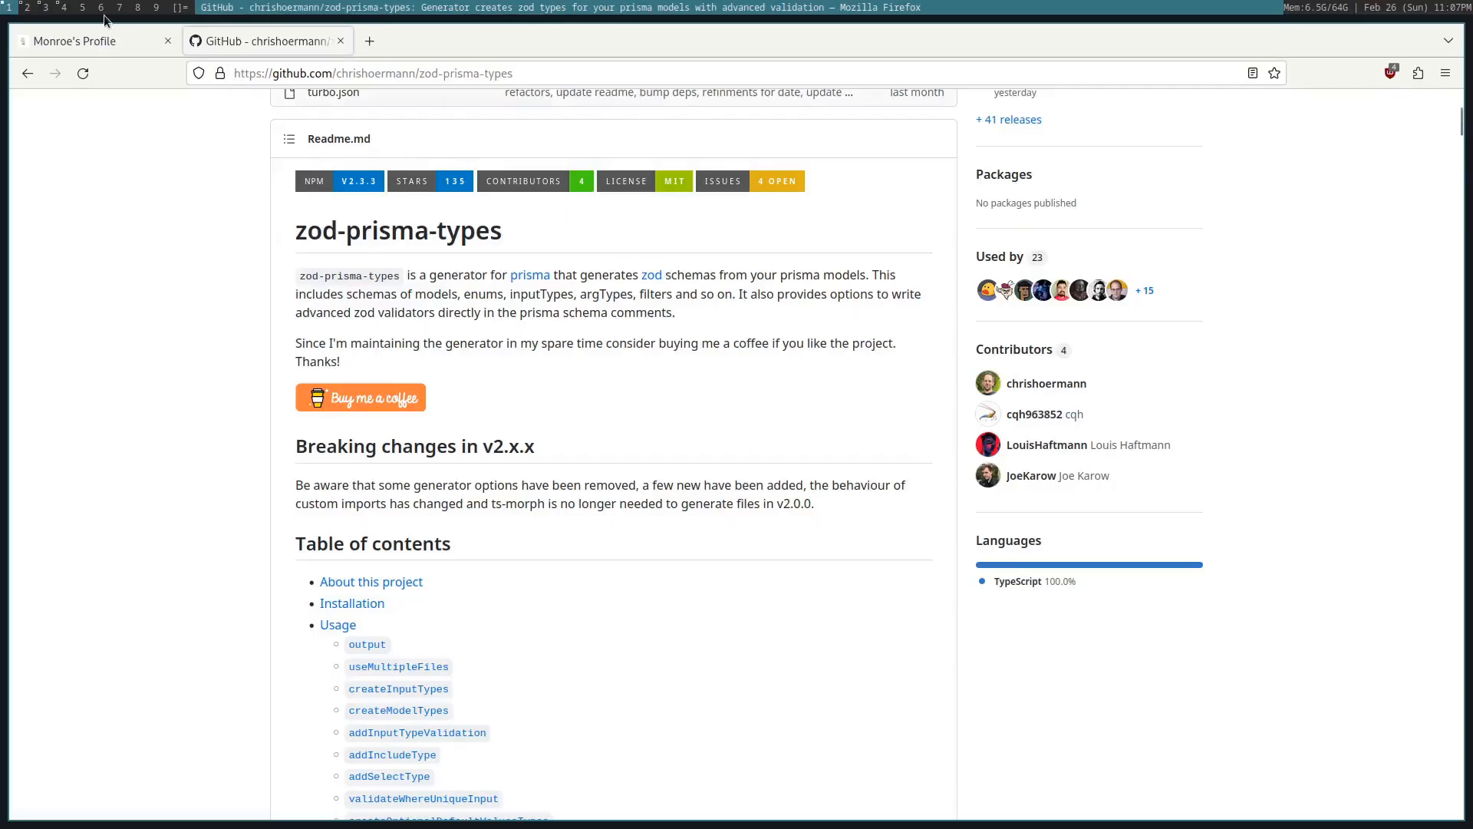
Step: Show the monroeprograms2 Gibber profile page instead of the GitHub readme
{"action": "left_click", "coordinate": [80, 39]}
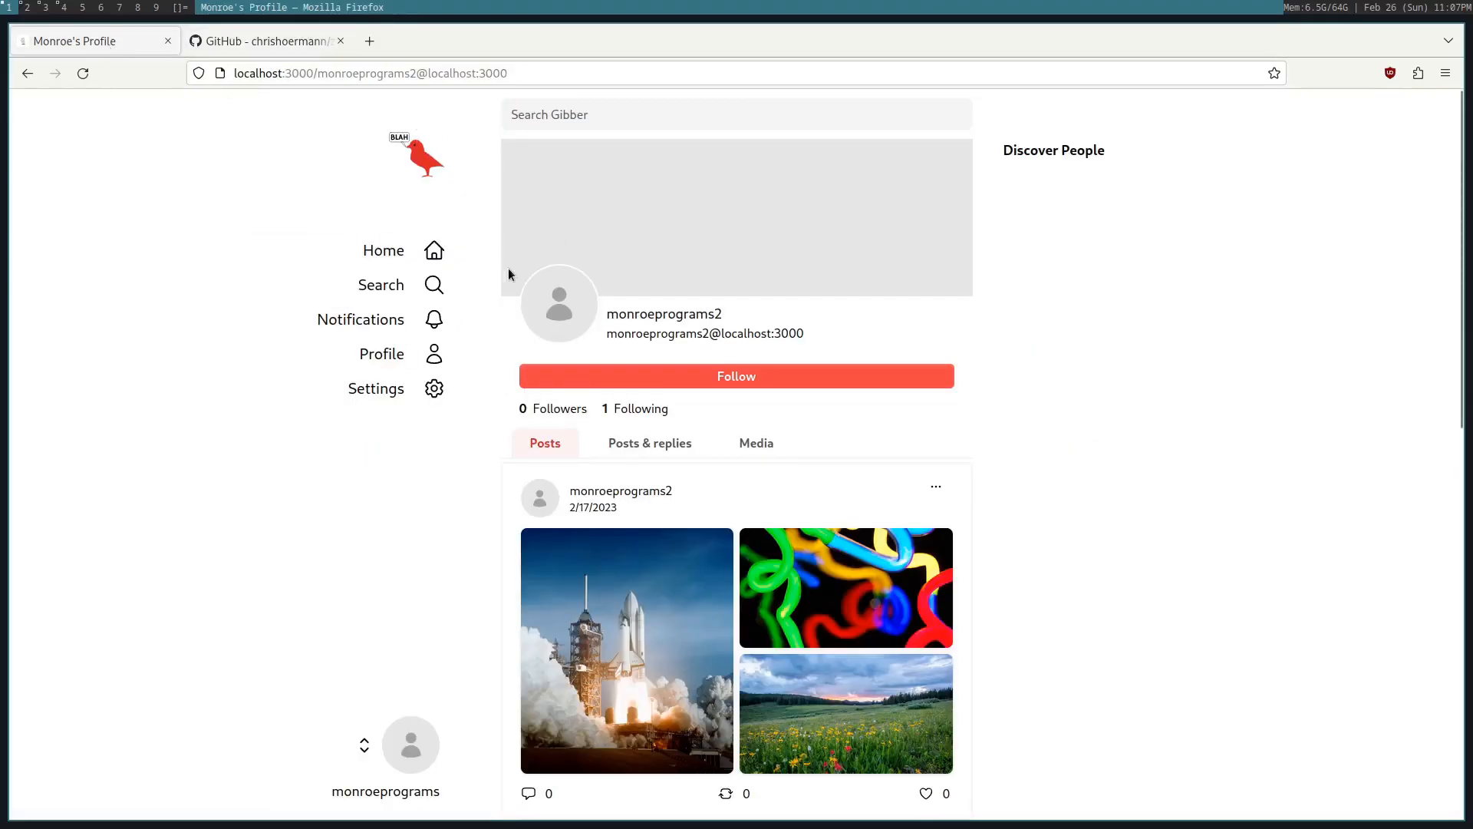
{"action": "mouse_move", "coordinate": [695, 442]}
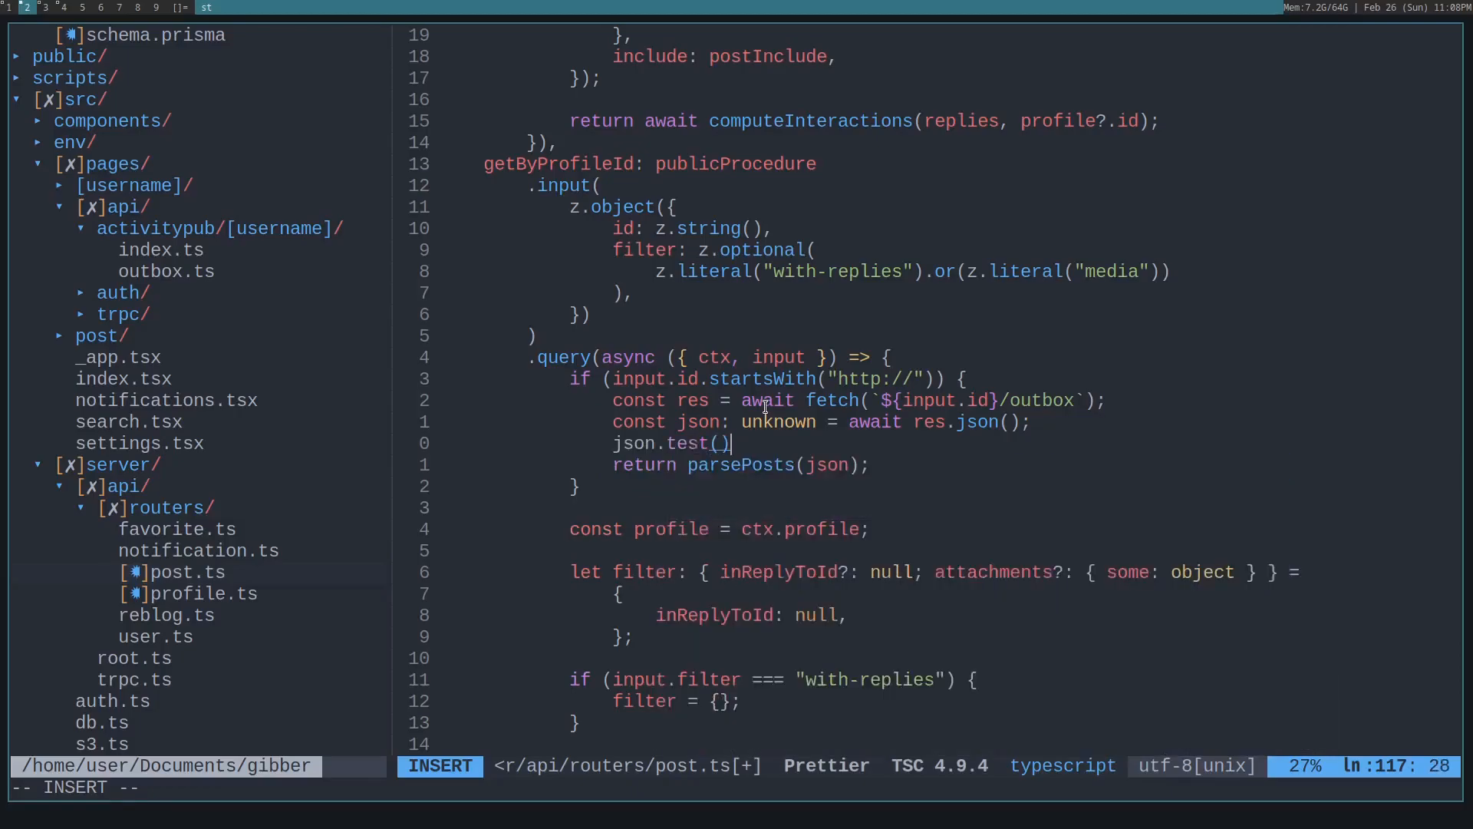
Step: Finish the getByProfileId edit fetching `${input.id}/outbox` and returning parsePosts(json)
{"action": "key", "text": "Escape"}
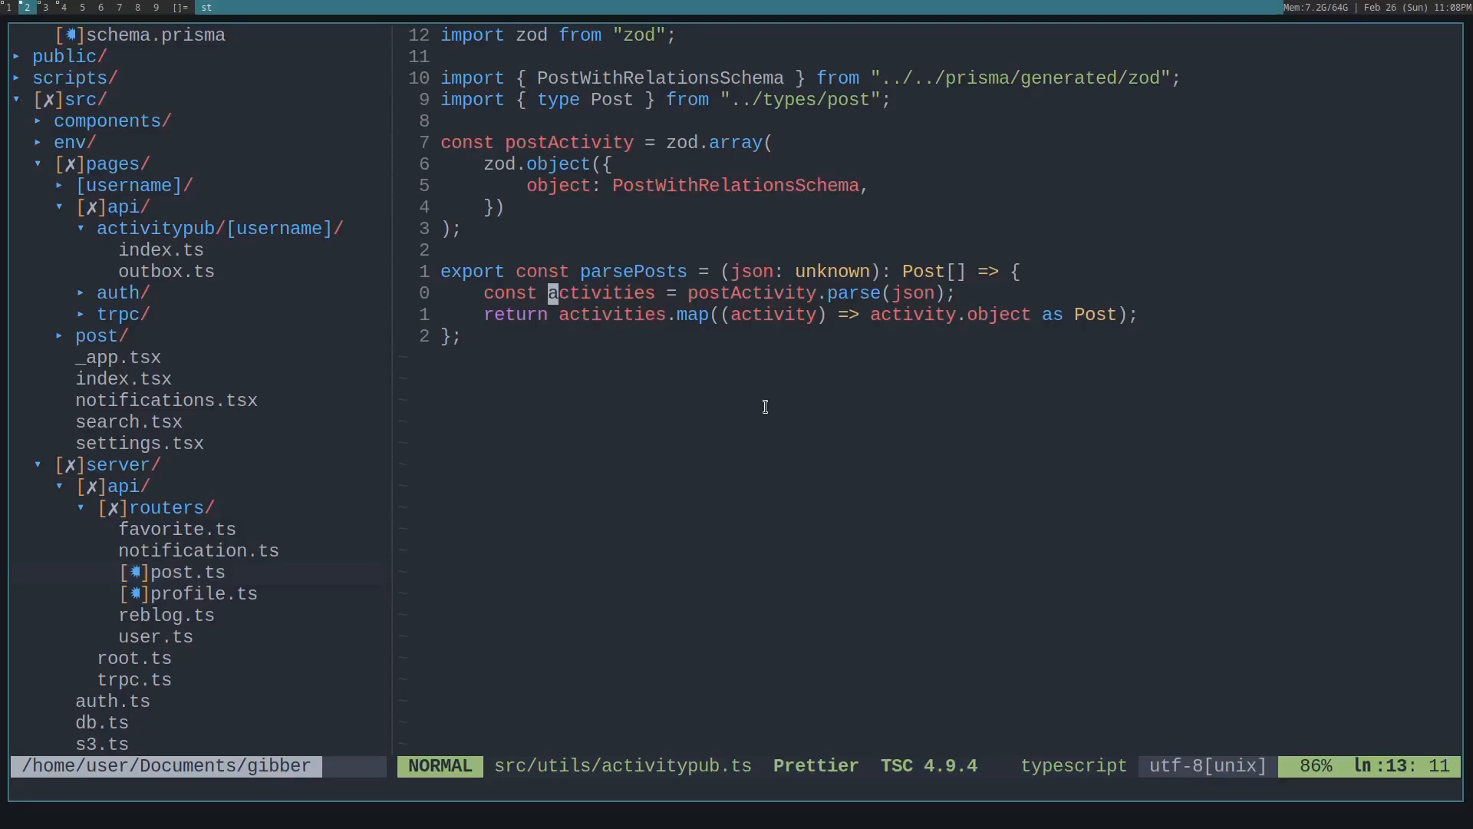
{"action": "mouse_move", "coordinate": [718, 187]}
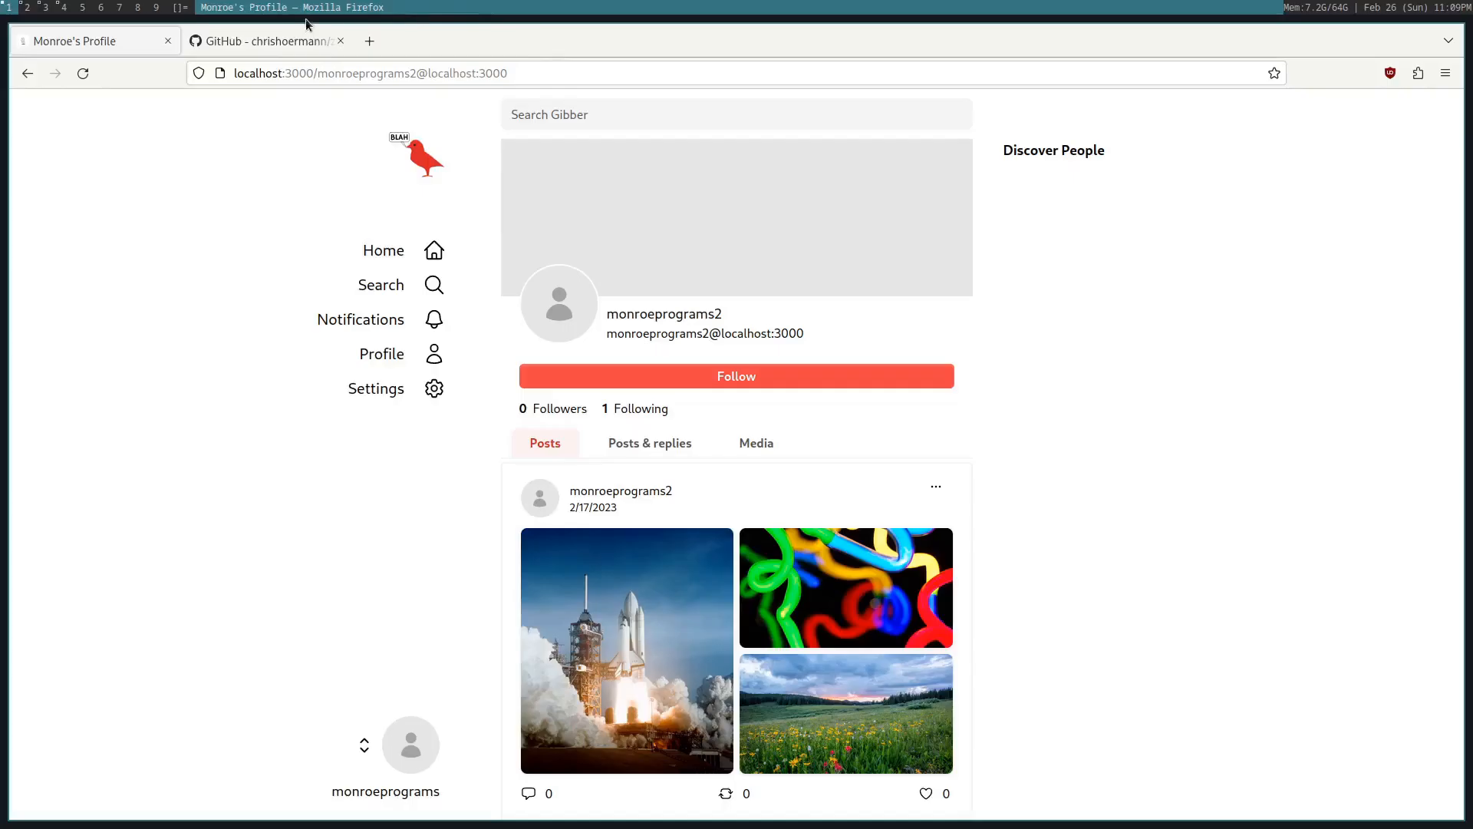
Step: Bring up the zod-prisma-types readme and scroll to its table of contents
{"action": "left_click", "coordinate": [265, 40]}
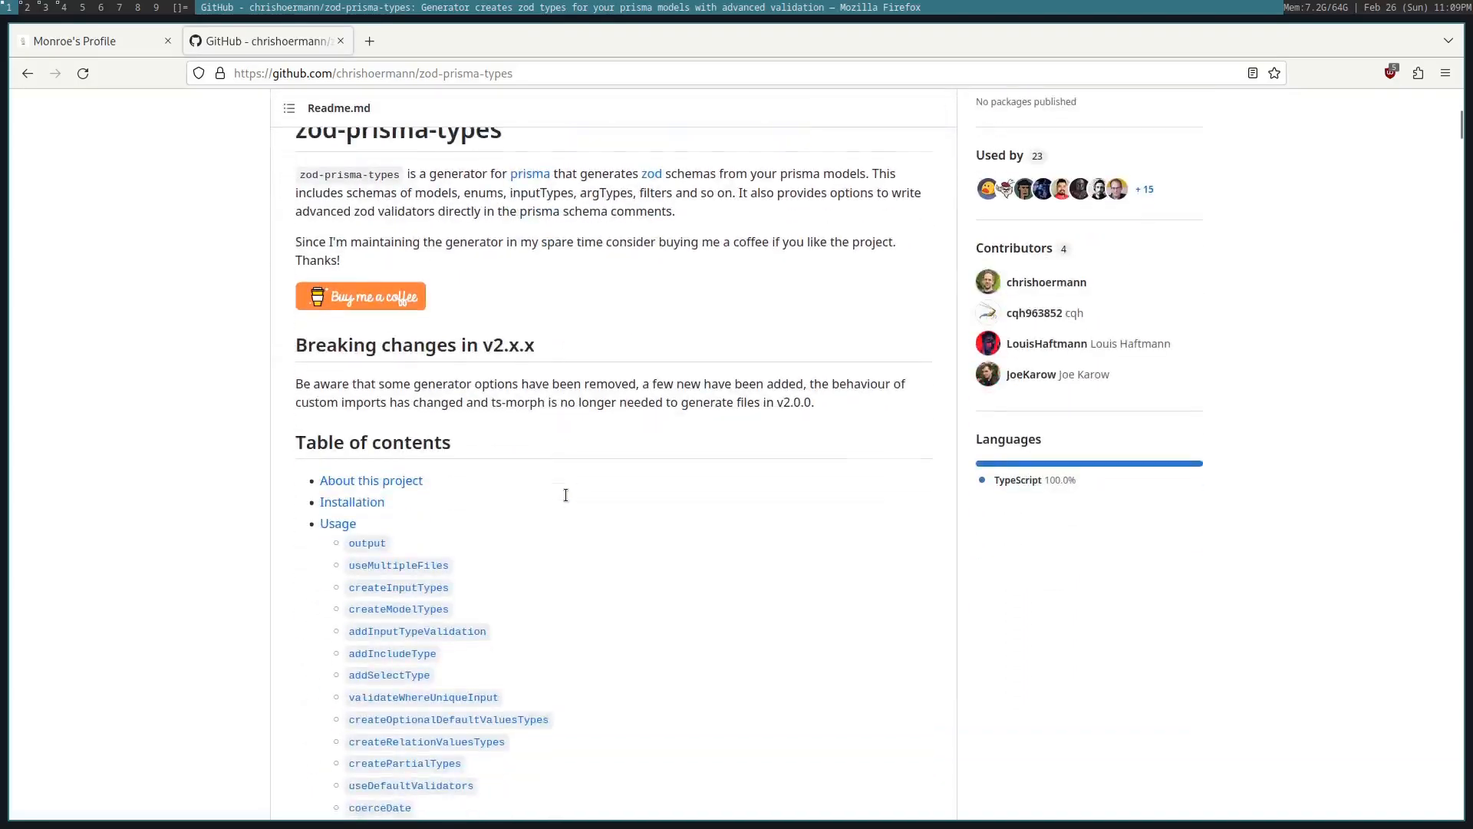
{"action": "scroll", "scroll_direction": "down", "scroll_amount": 3}
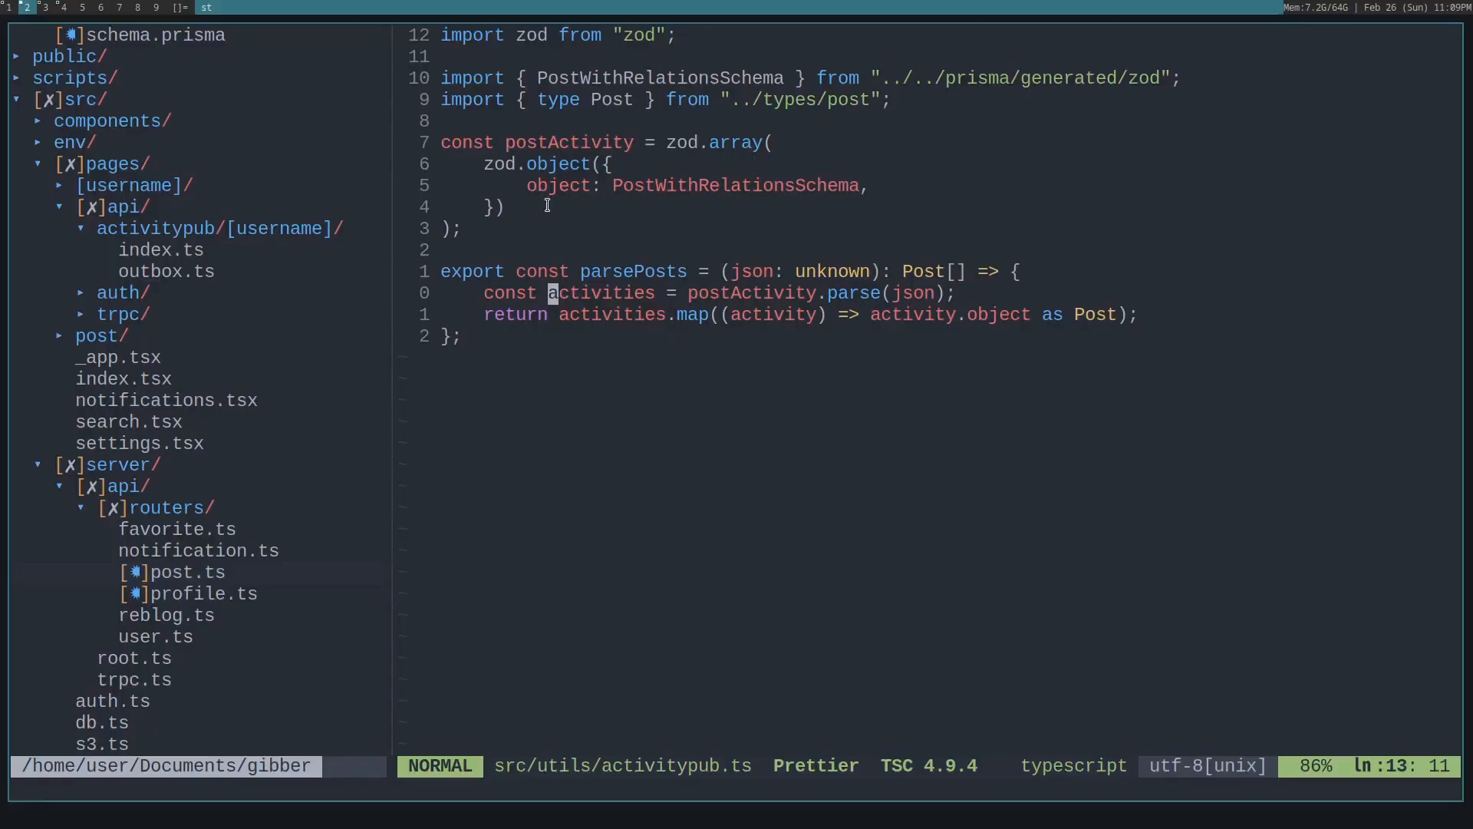
{"action": "mouse_move", "coordinate": [703, 160]}
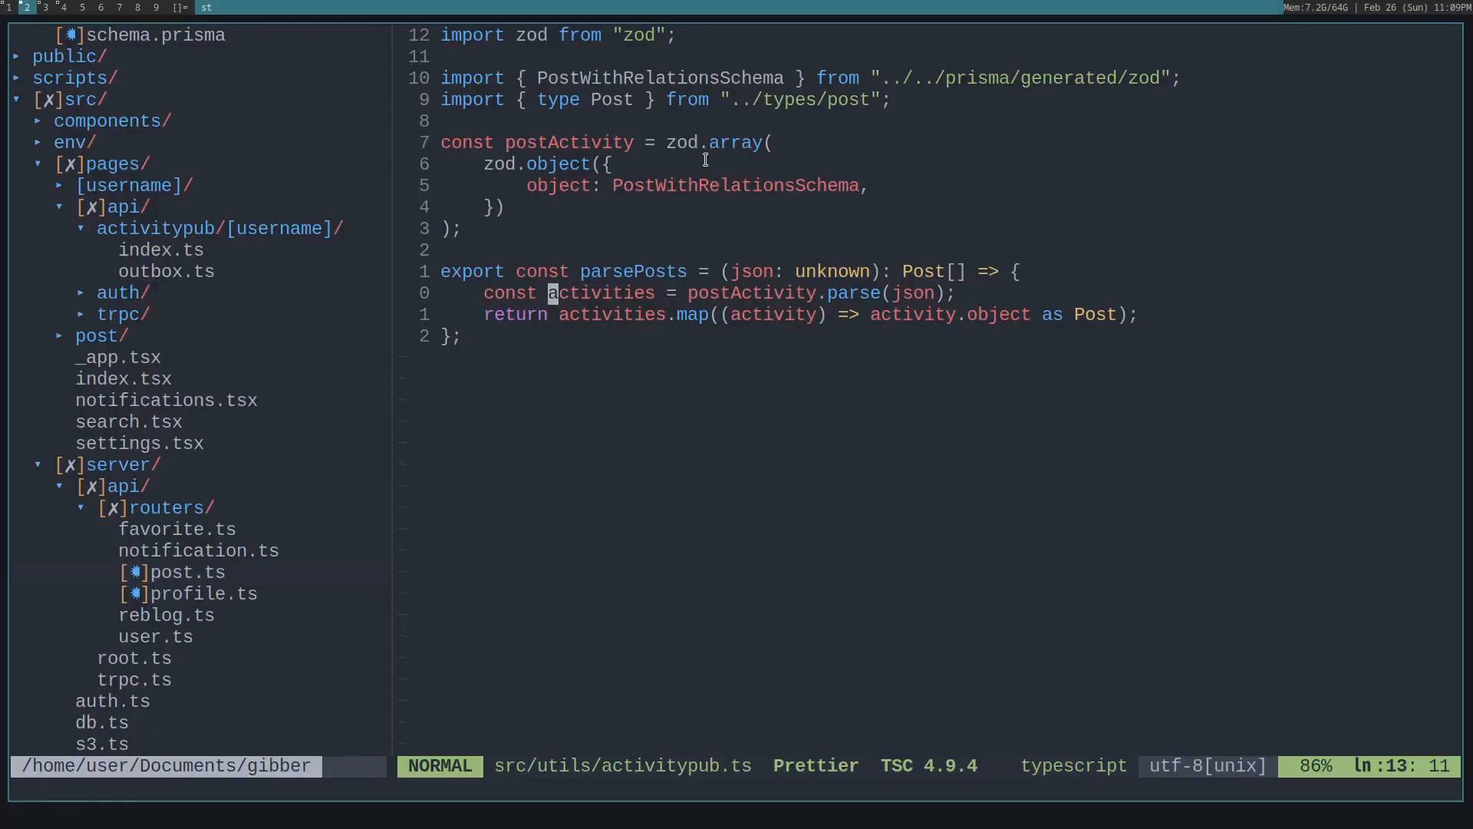
{"action": "mouse_move", "coordinate": [730, 148]}
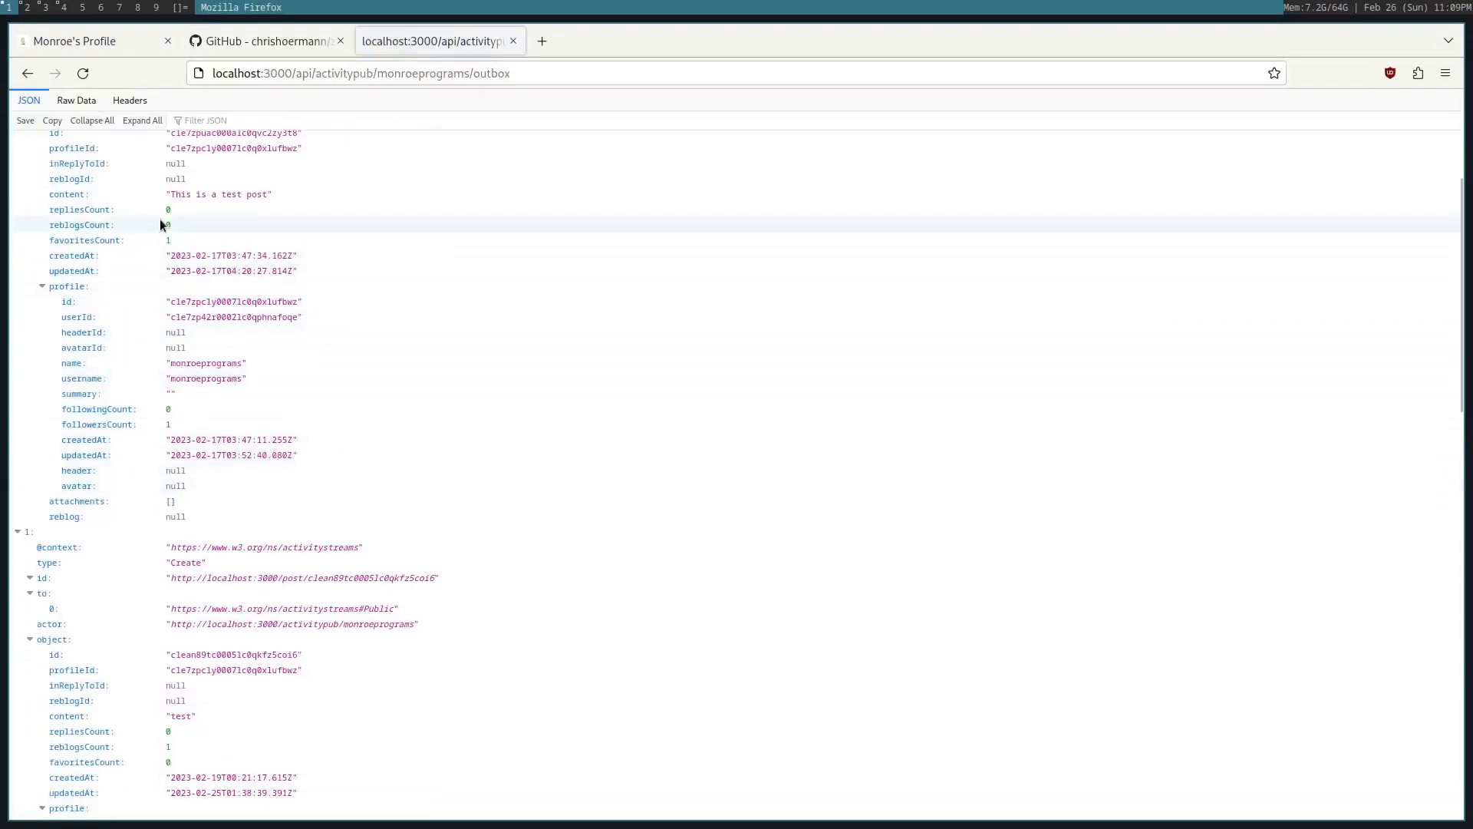
Step: Scroll through the monroeprograms outbox JSON to examine its post objects
{"action": "scroll", "scroll_direction": "up", "scroll_amount": 3}
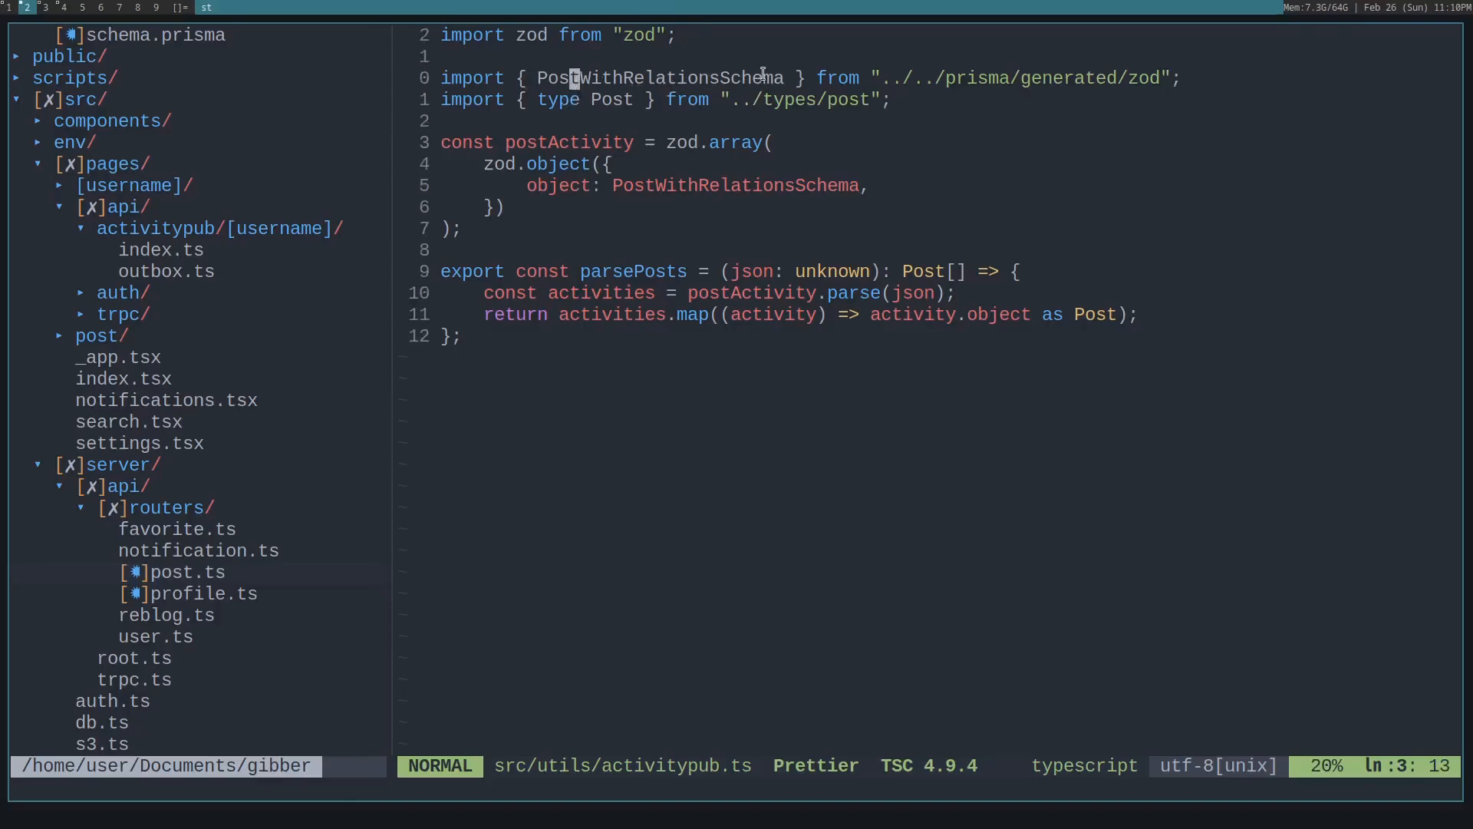
{"action": "mouse_move", "coordinate": [738, 107]}
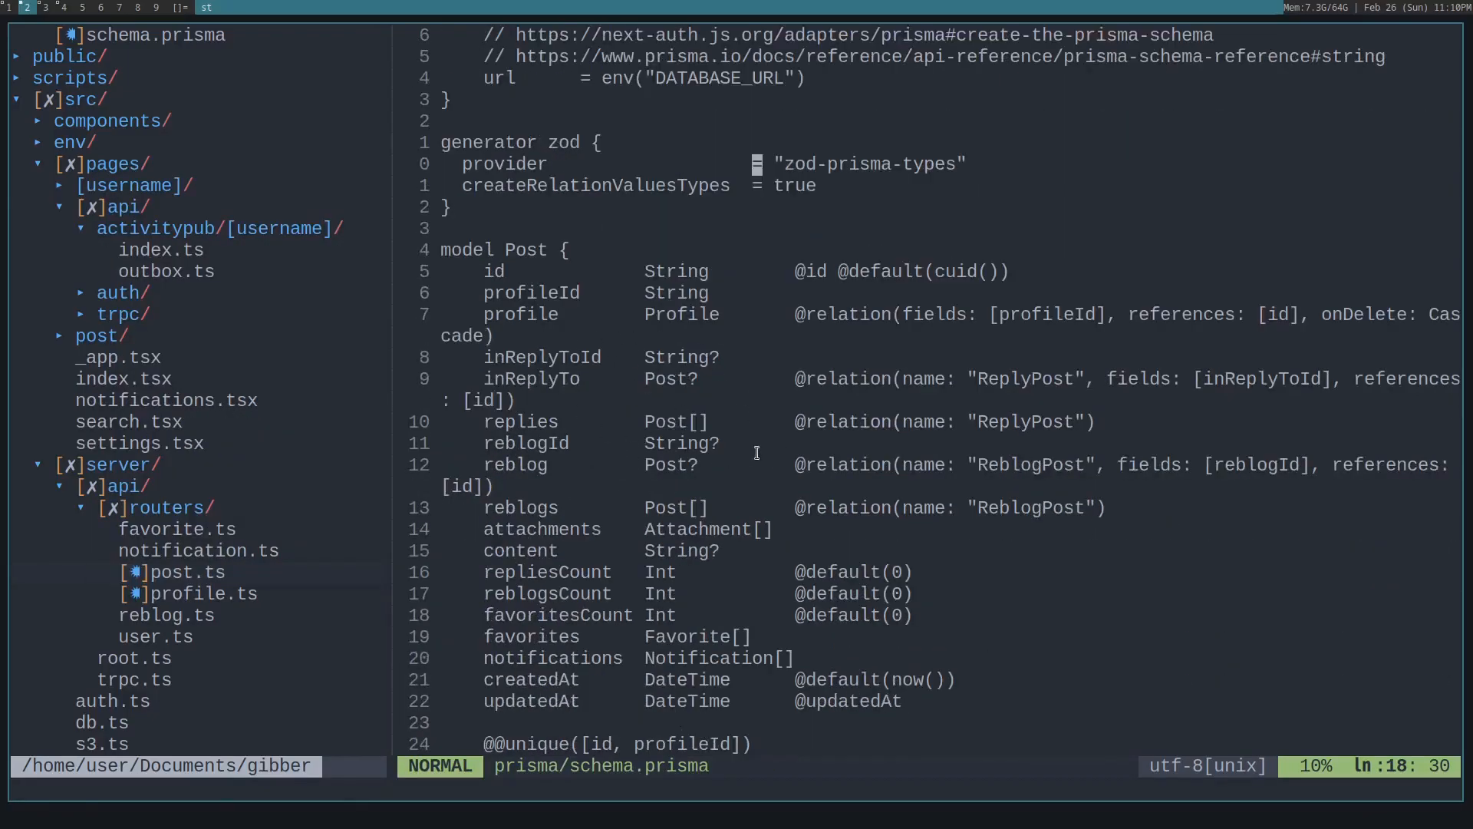
{"action": "mouse_move", "coordinate": [926, 496]}
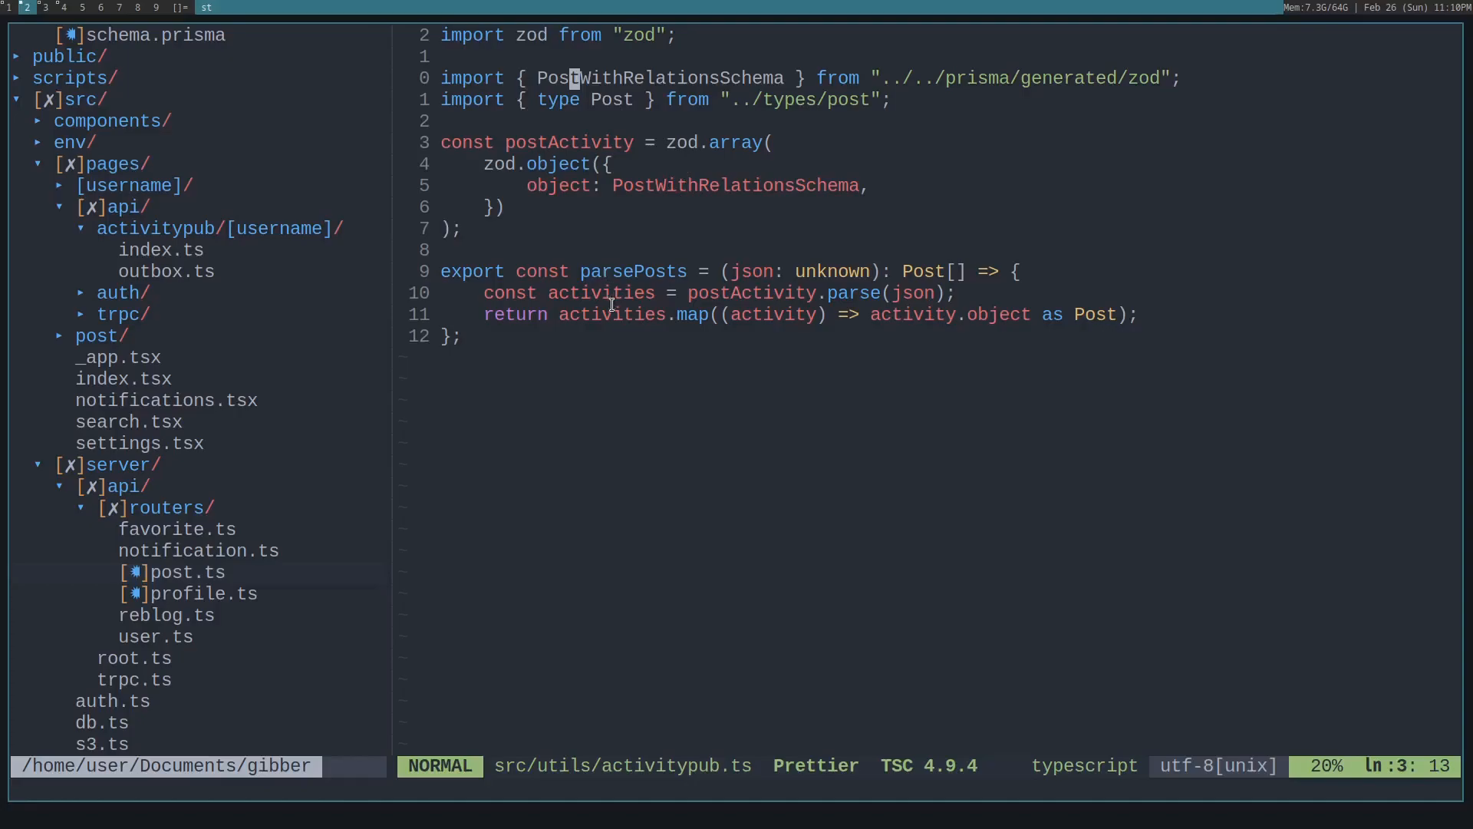
{"action": "mouse_move", "coordinate": [743, 291]}
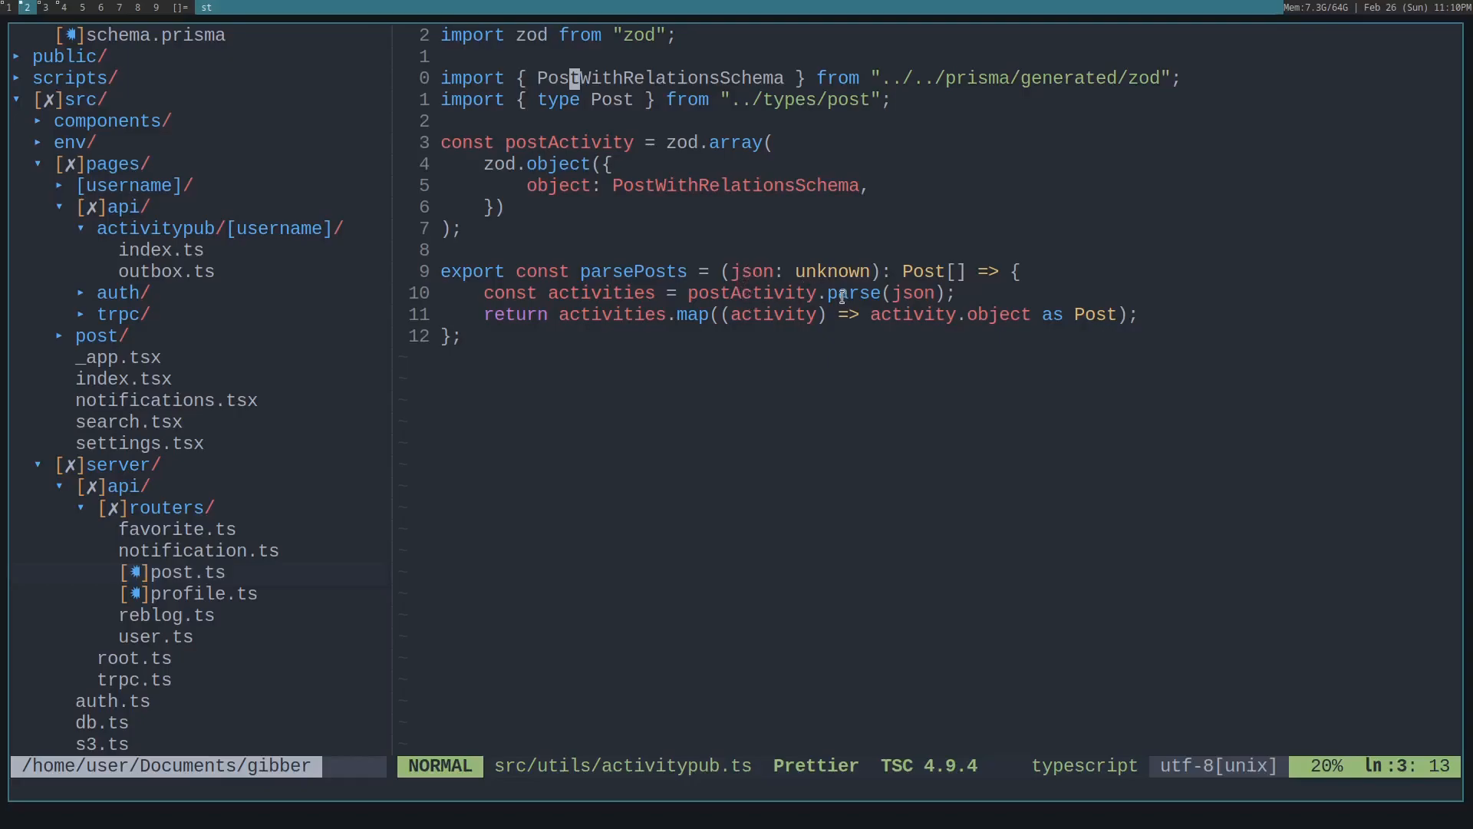
{"action": "mouse_move", "coordinate": [589, 329]}
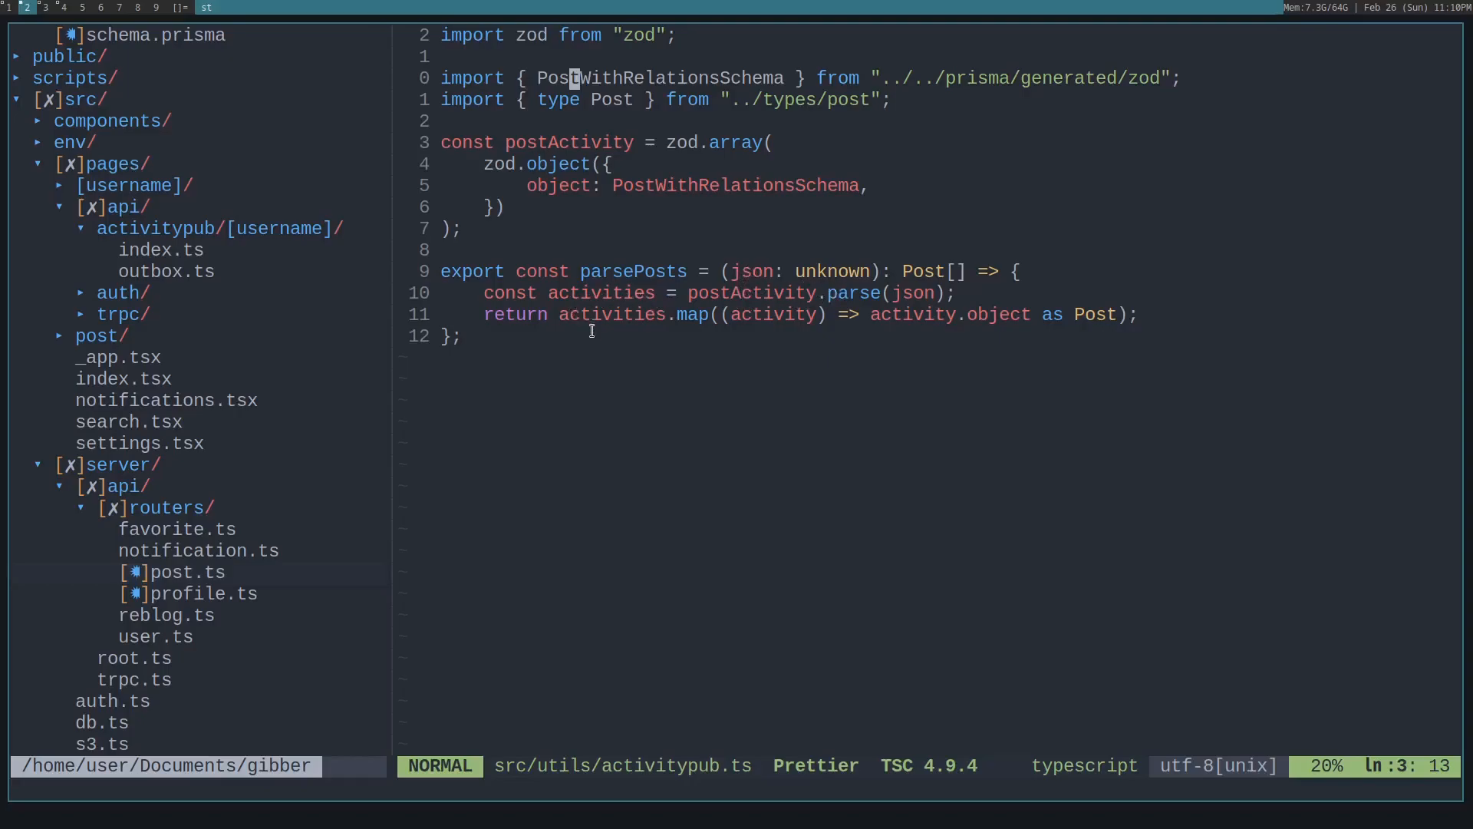
{"action": "mouse_move", "coordinate": [865, 342]}
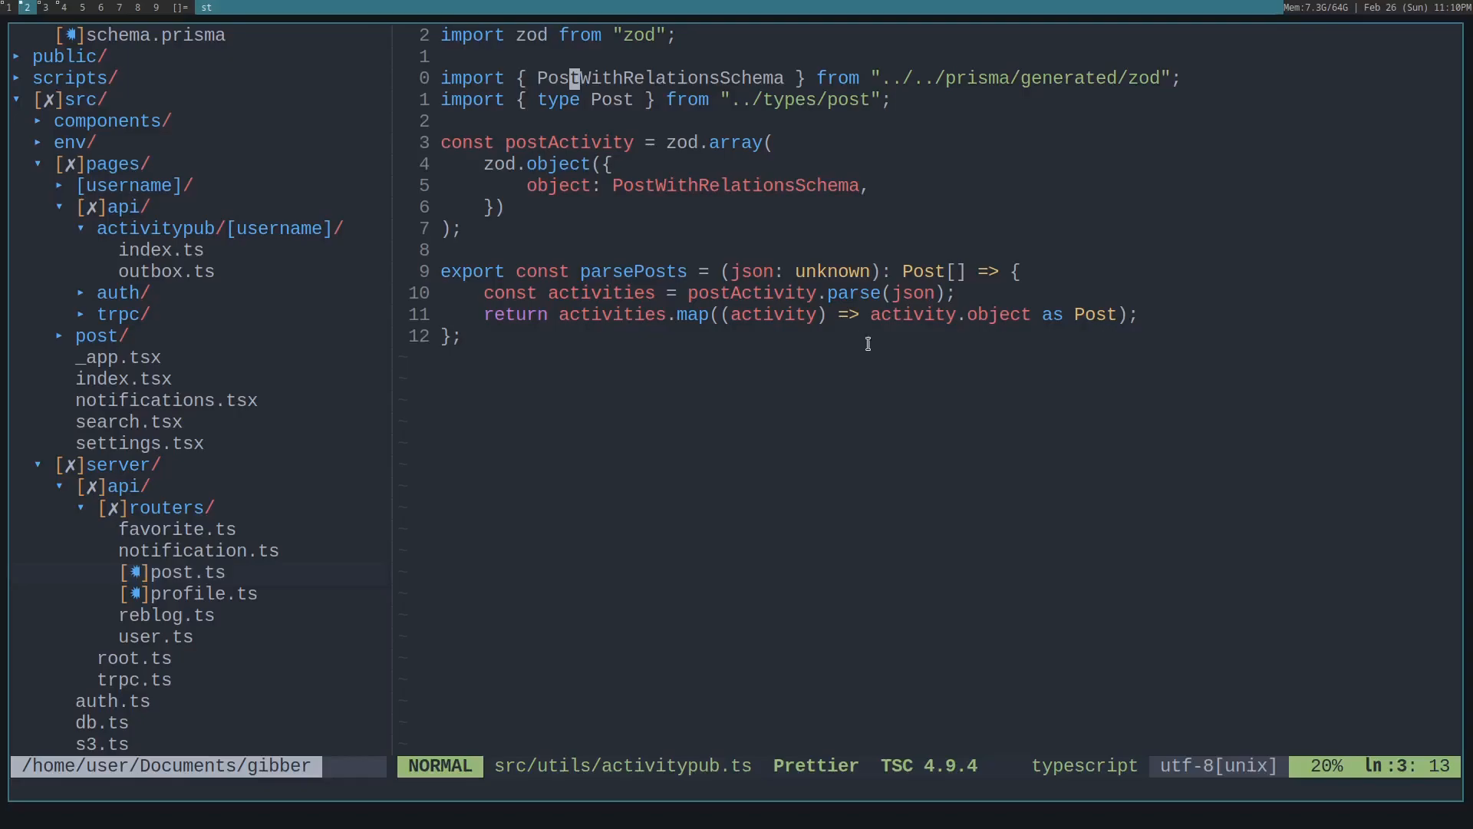
{"action": "mouse_move", "coordinate": [702, 329]}
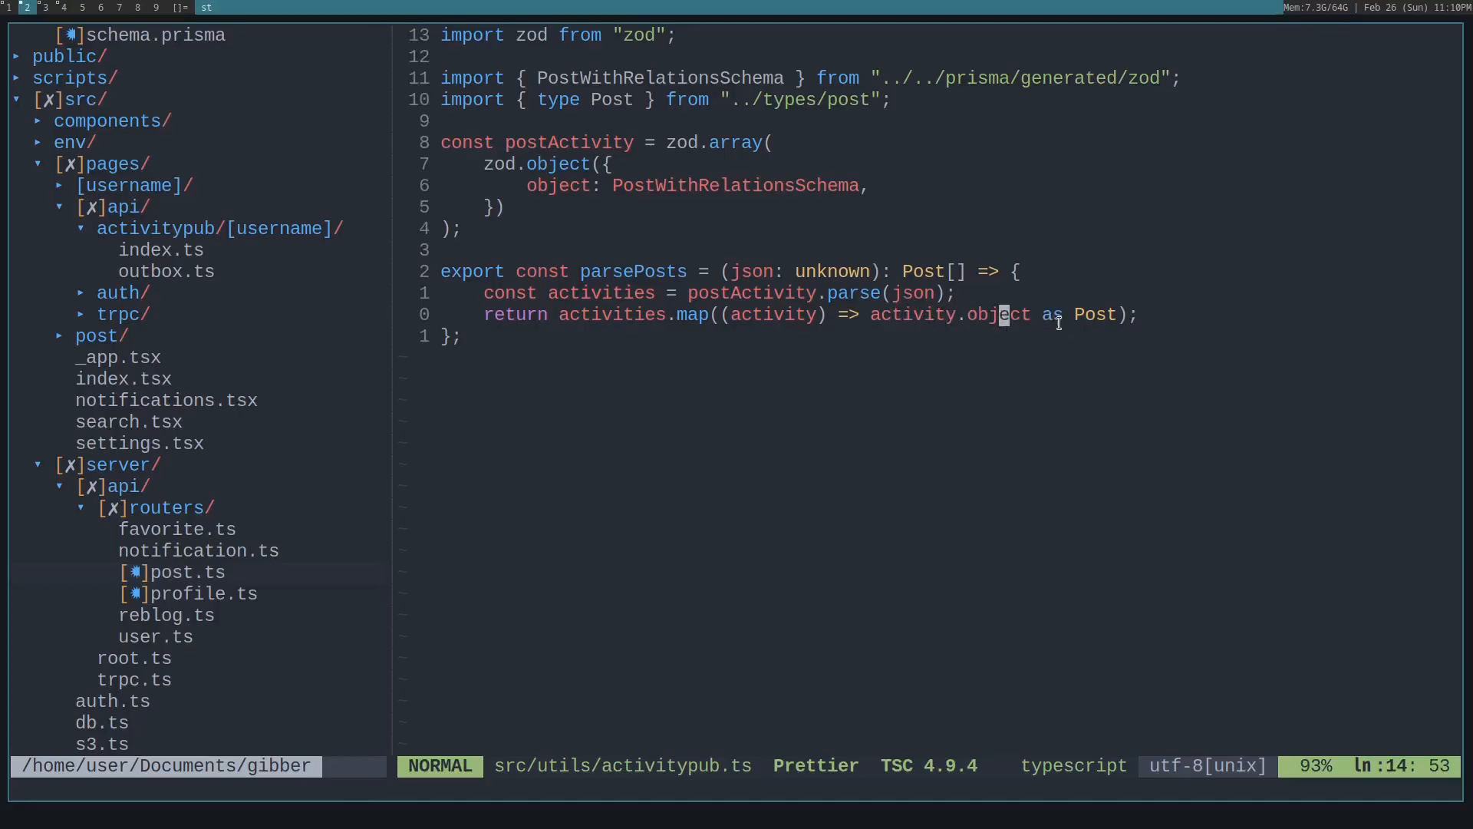
{"action": "mouse_move", "coordinate": [1036, 224]}
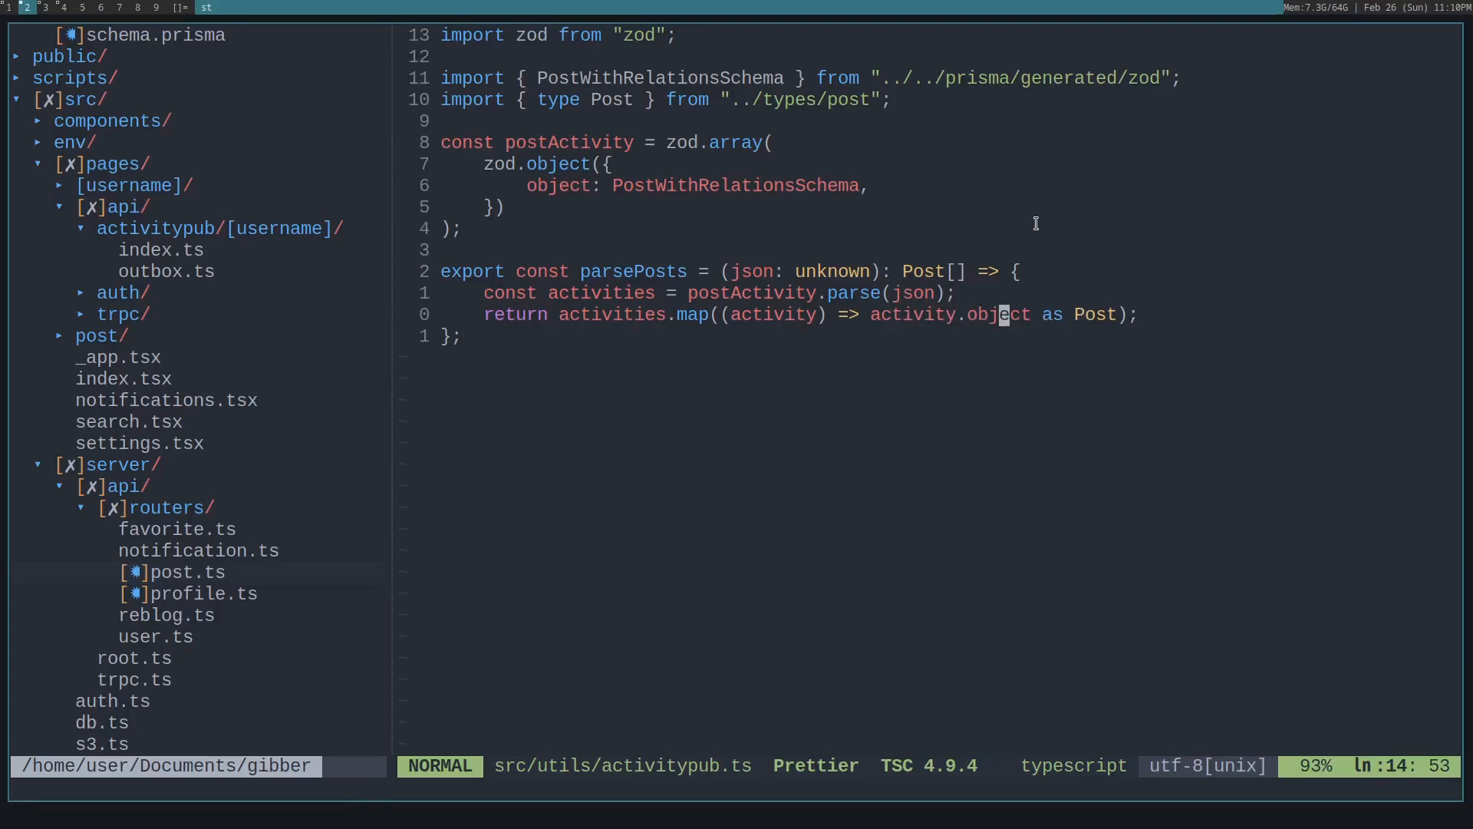
{"action": "mouse_move", "coordinate": [1043, 219]}
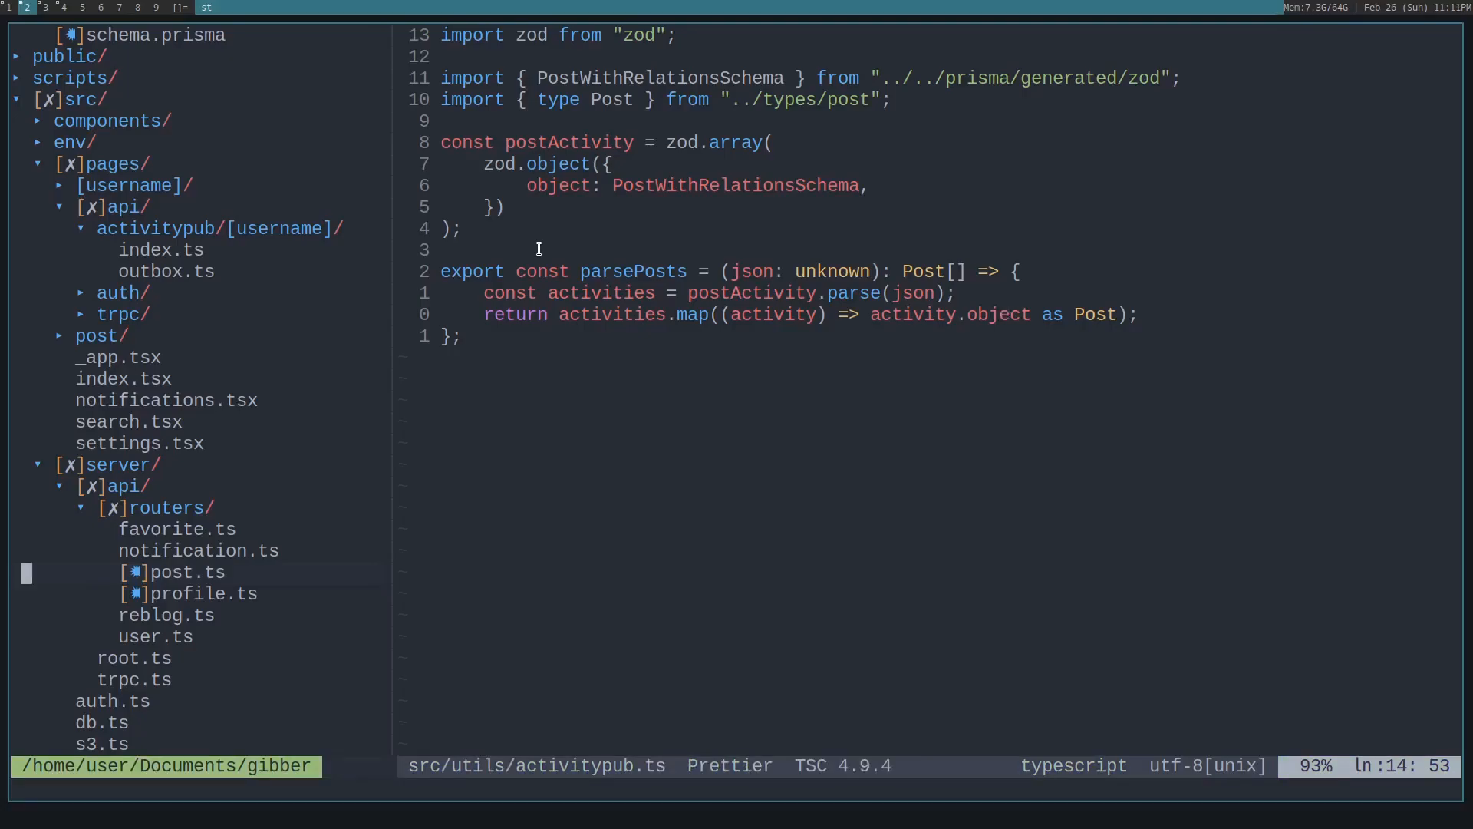
Step: Reopen post.ts from the file tree to confirm getByProfileId returns parsePosts(json)
{"action": "left_click", "coordinate": [184, 571]}
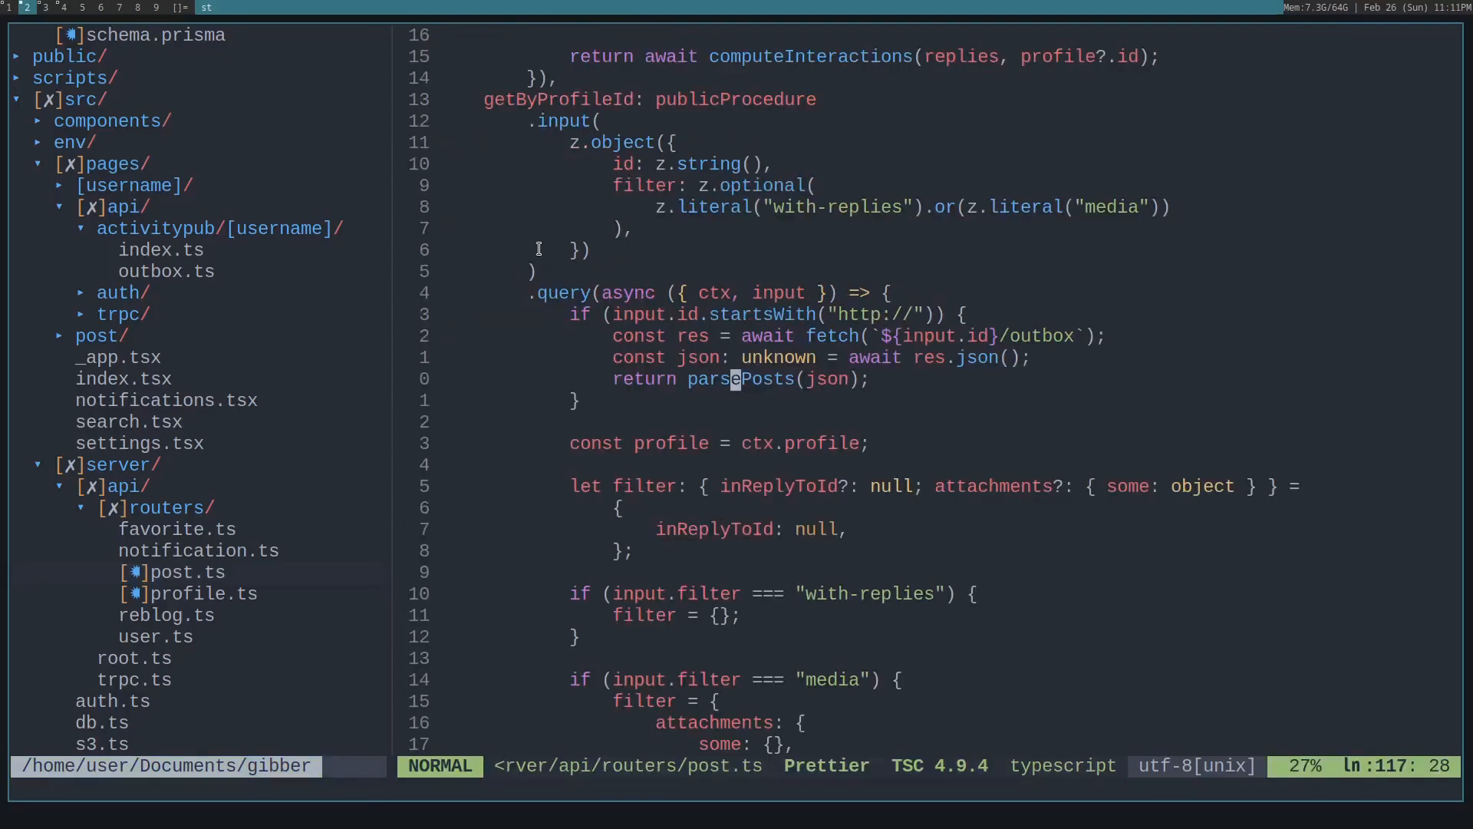
{"action": "mouse_move", "coordinate": [770, 263]}
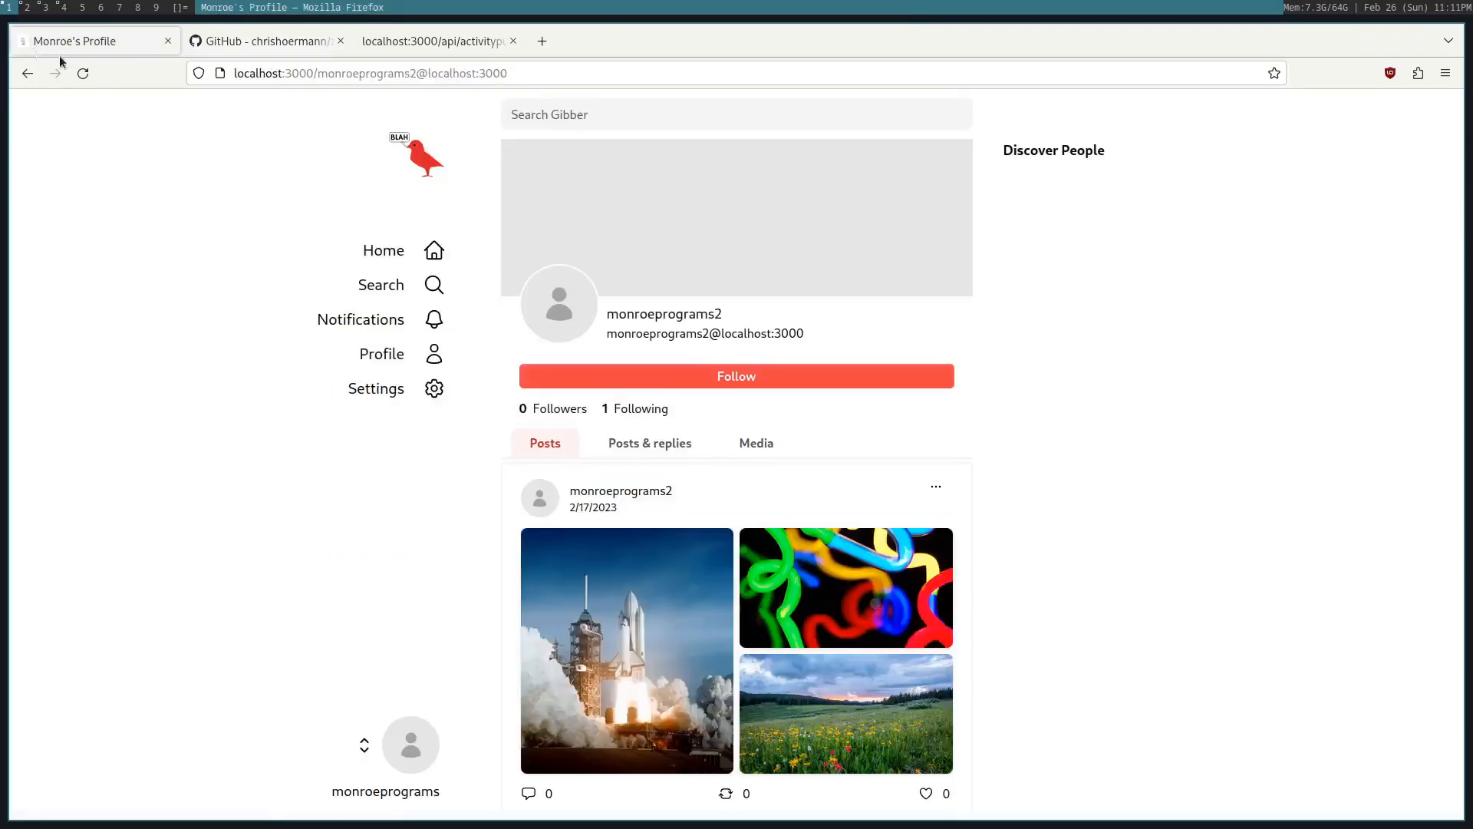
Step: Scroll the Posts list to the second post, "Wow here is another post"
{"action": "scroll", "scroll_direction": "down", "scroll_amount": 3}
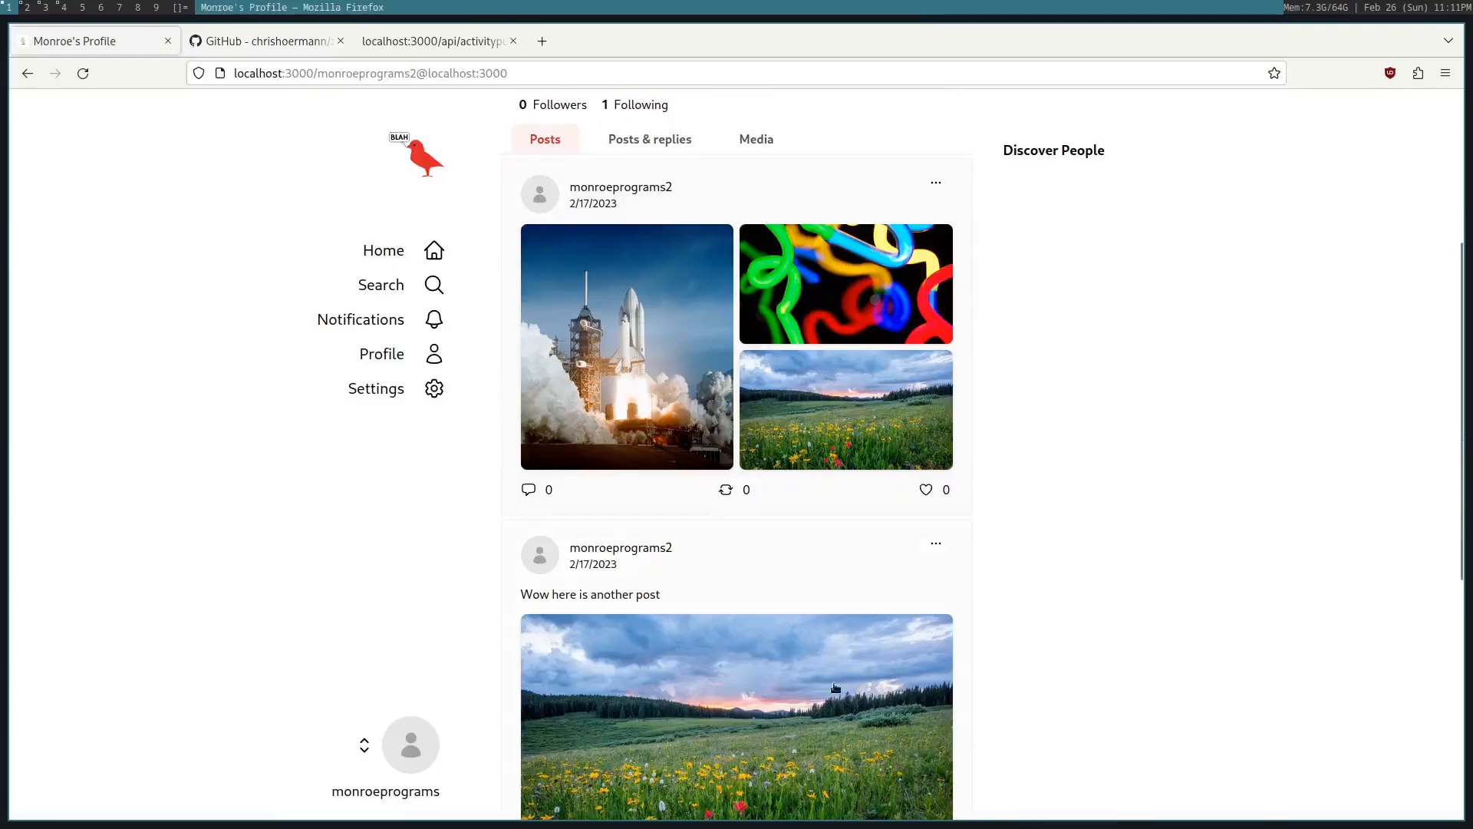
{"action": "mouse_move", "coordinate": [566, 514]}
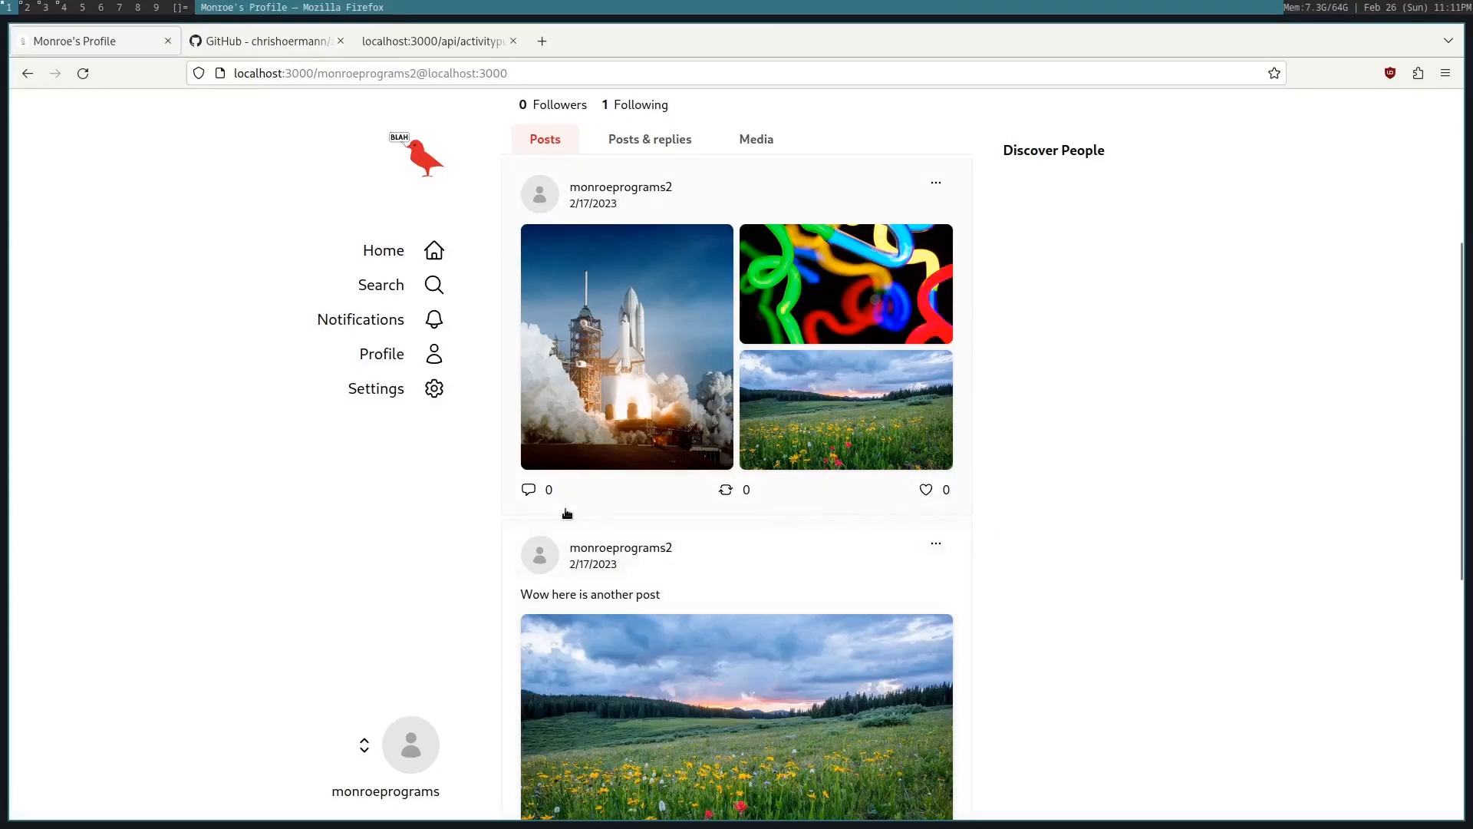
{"action": "mouse_move", "coordinate": [573, 517]}
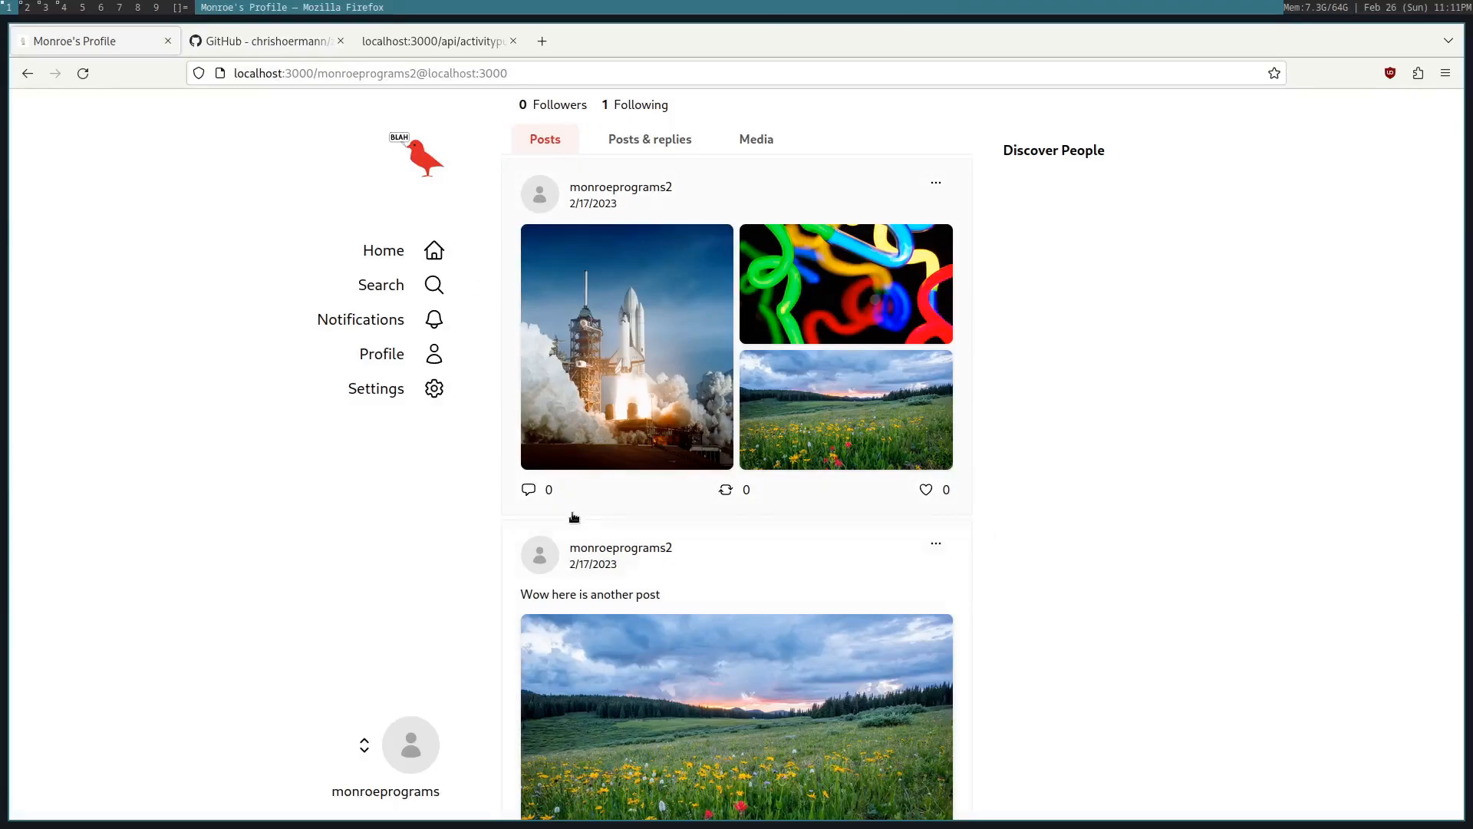